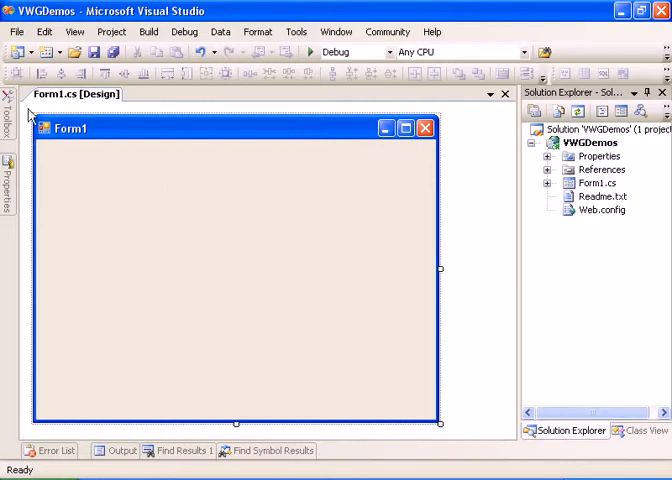
- Place four Label and four TextBox controls from the Toolbox onto Form1
click(8, 104)
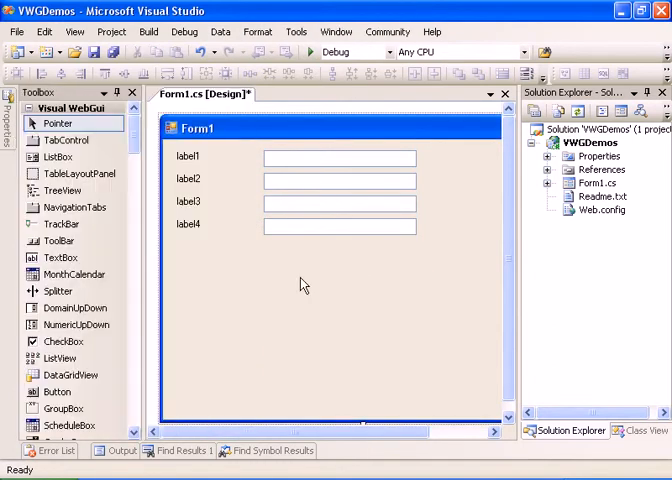
scroll(down, 3)
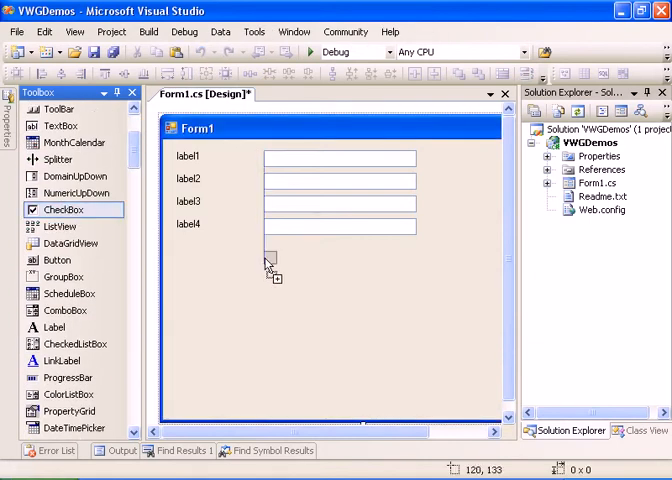
- Place a CheckBox and a Button beneath the text boxes on the form
click(268, 258)
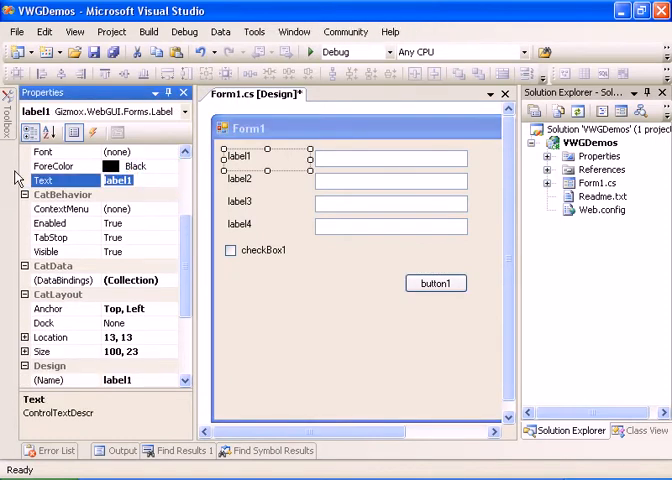
- Set the label captions to Username, Password, First Name and Last Name
text(Username)
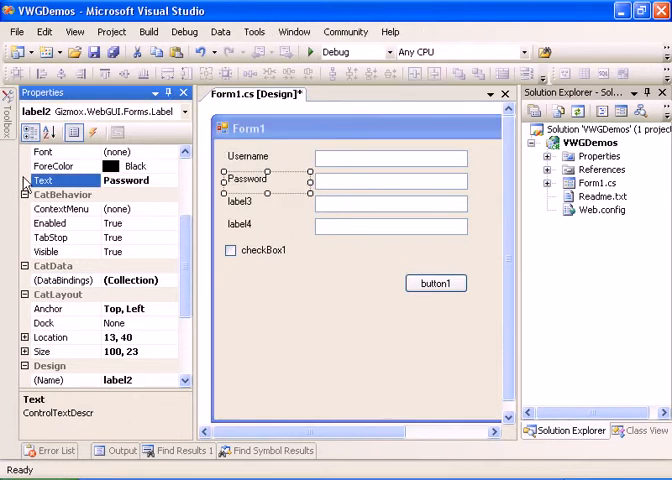
click(240, 202)
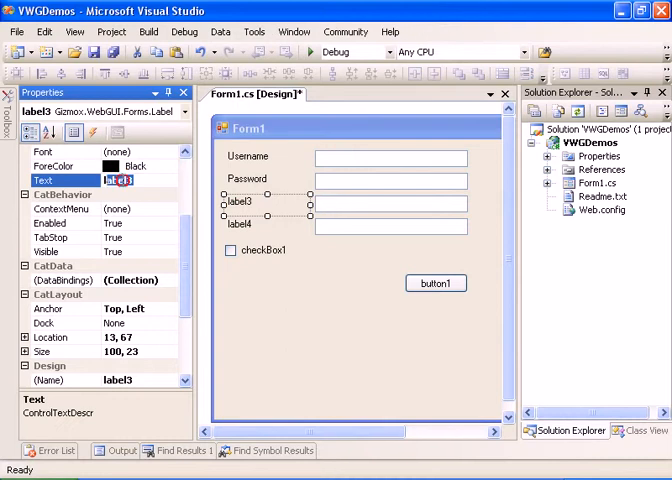
text(Fi)
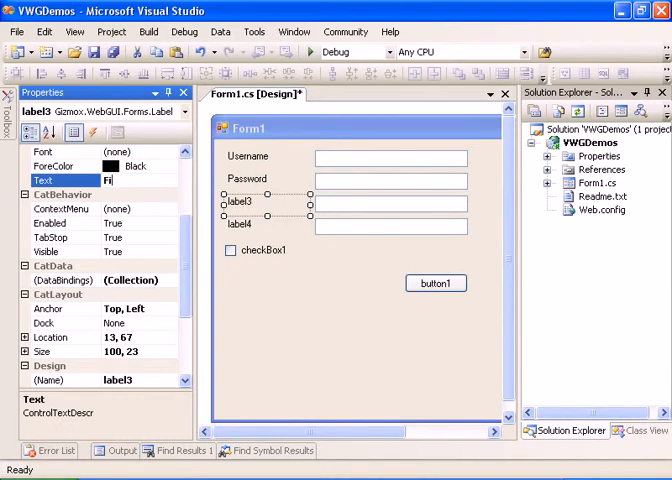
text(First Name)
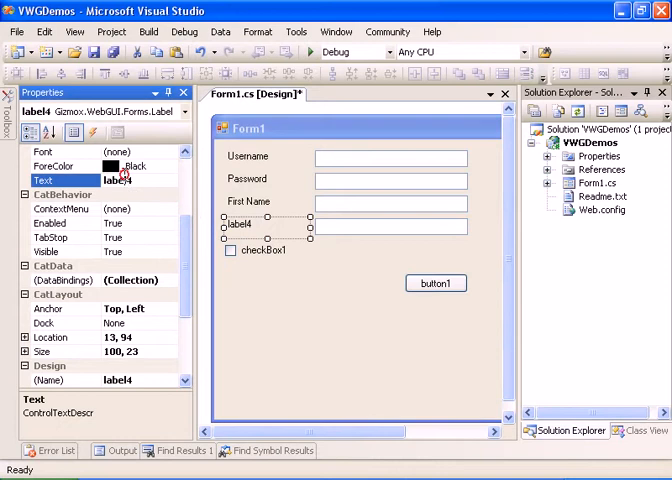
text(Last Name)
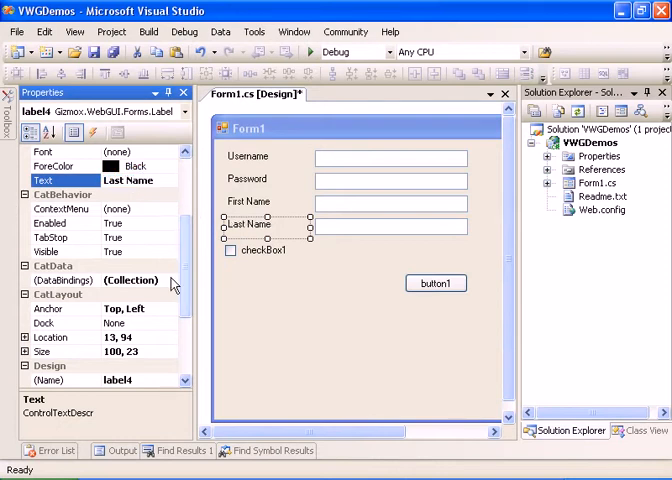
- Set the checkbox caption to 'I agree to terms.'
click(264, 250)
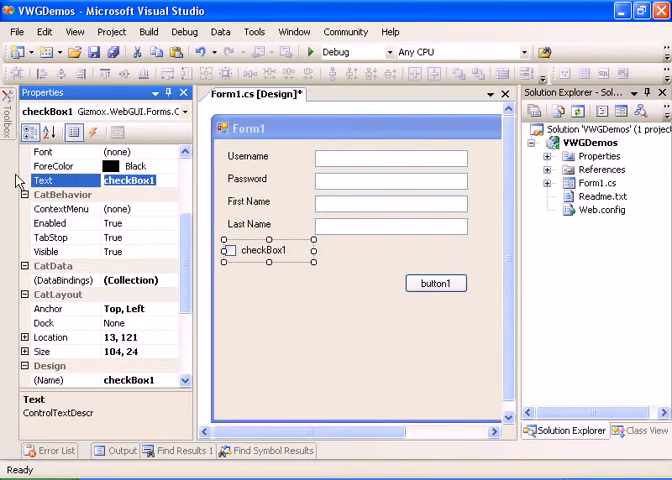
text(I agree to)
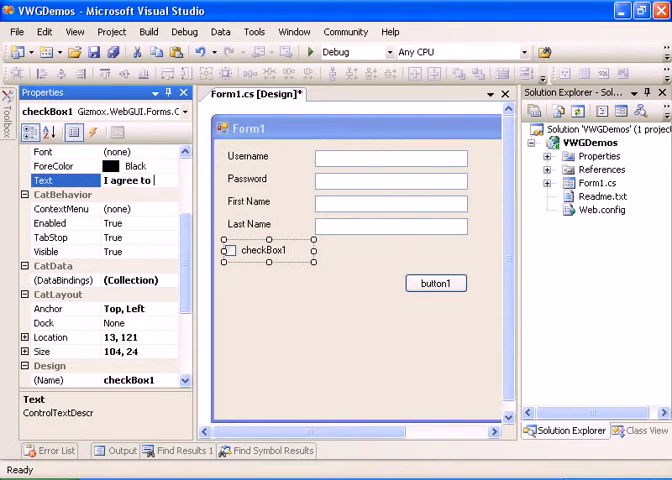
text(erms.)
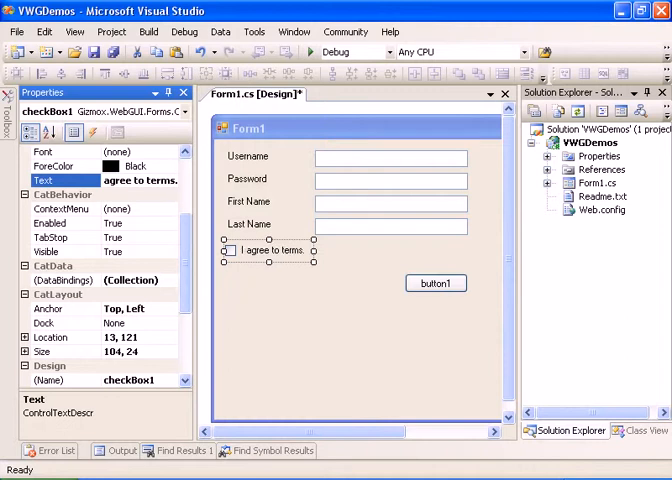
- Set button1's Text property to Register
click(436, 284)
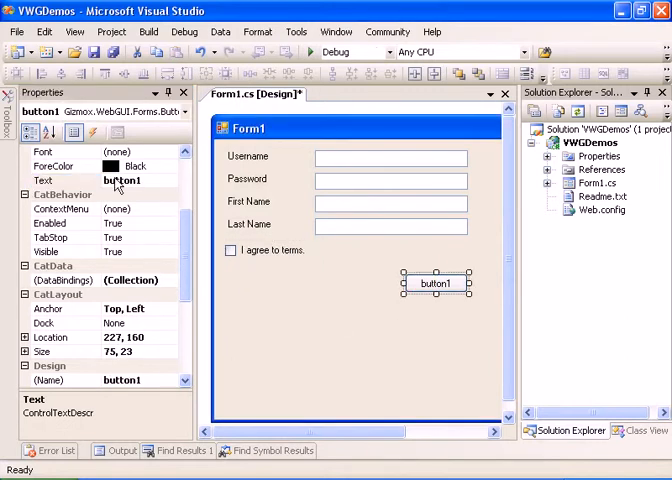
click(122, 180)
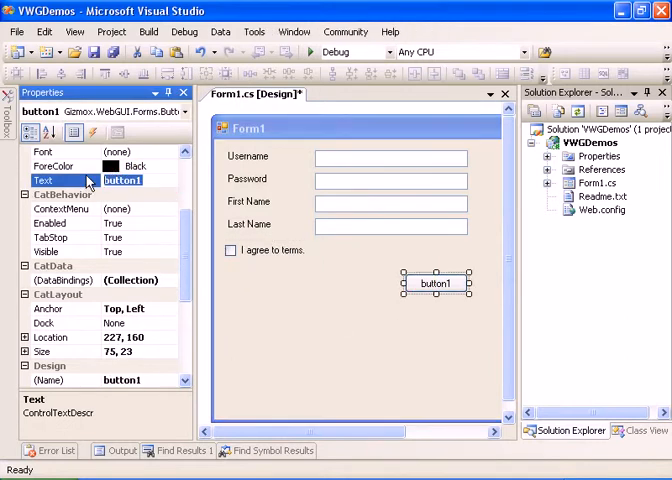
text(Register)
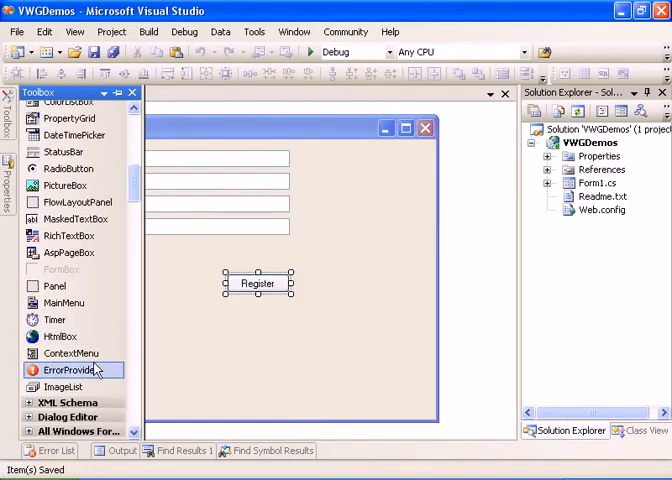
- Add errorProvider1 to the form's component tray
click(350, 270)
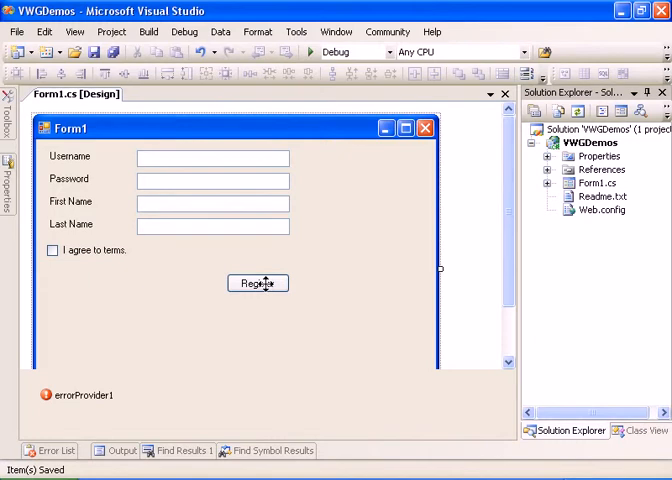
- Create the Register click handler with an if testing textBox1.Text == string.Empty
double_click(256, 284)
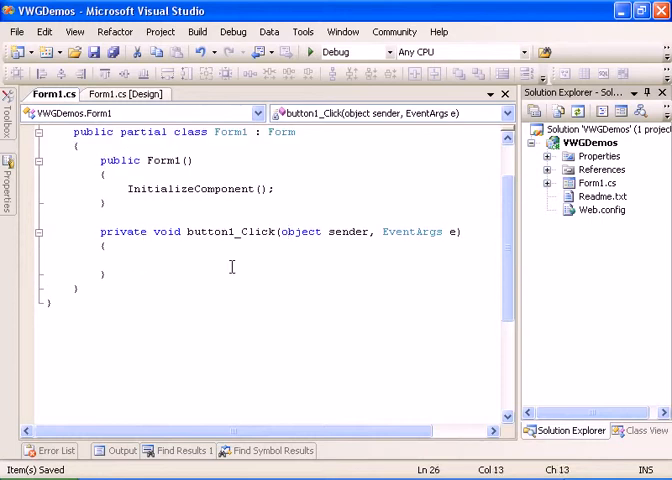
text(if ()
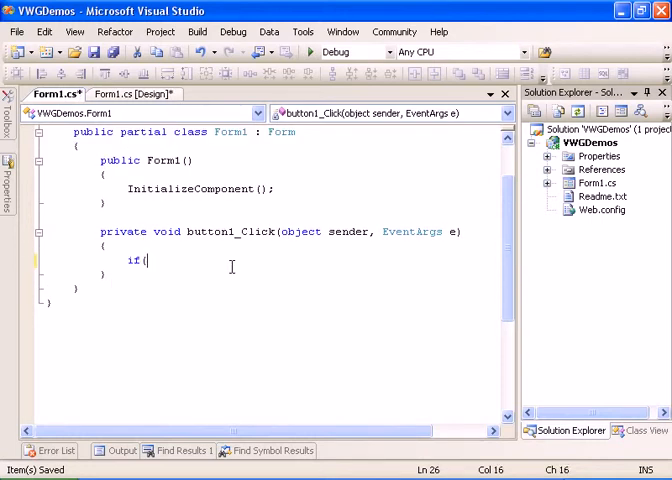
text(this.textBox1.)
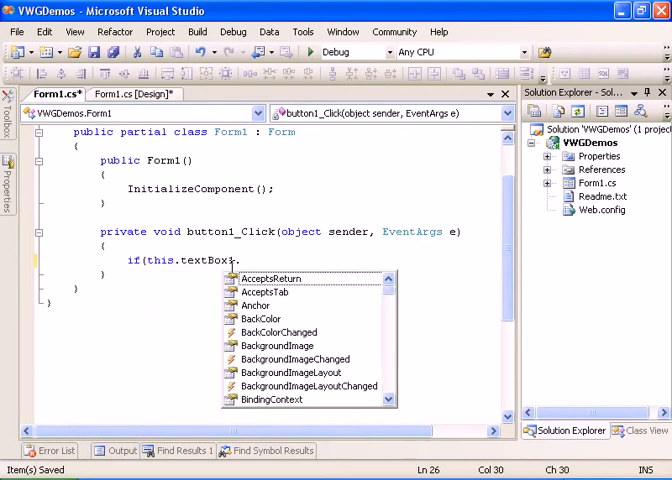
text(t==)
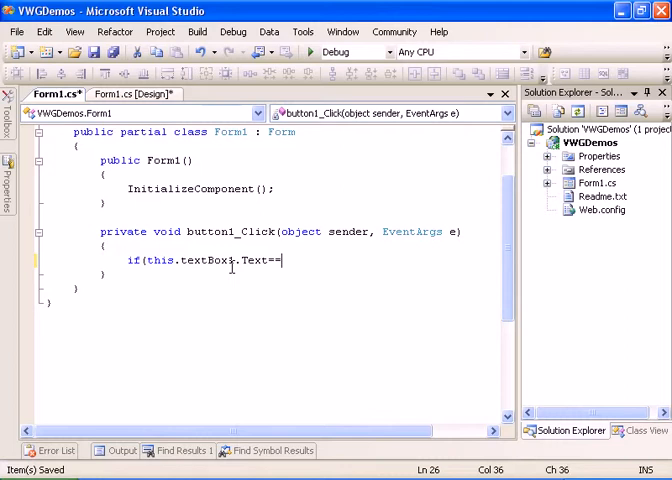
text(string.e)
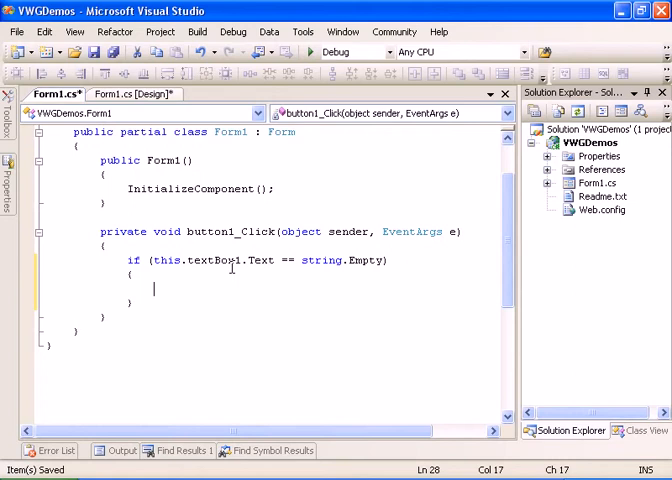
- Call errorProvider1.SetError on textBox1 with 'Please enter username.' inside the if
text(errorProvider1)
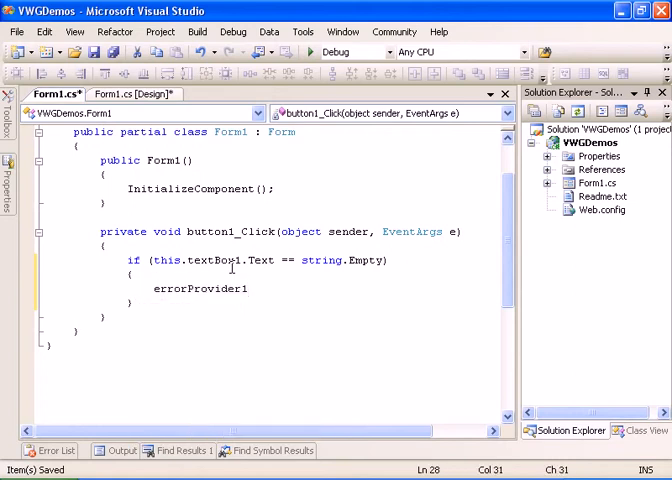
text(.)
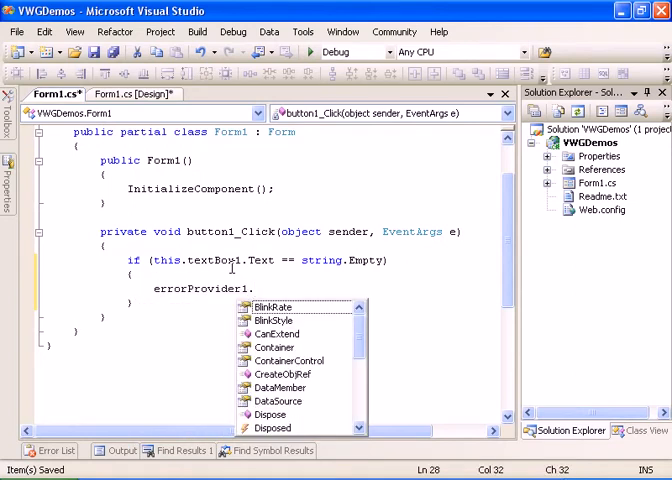
text(.SetError()
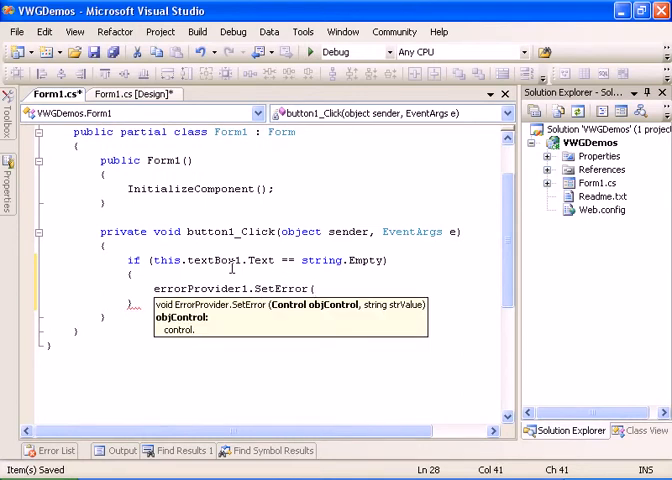
text(this.textBox1)
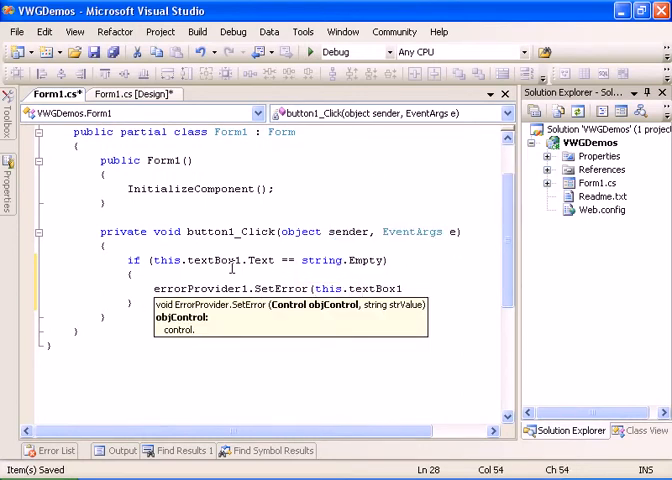
text(,")
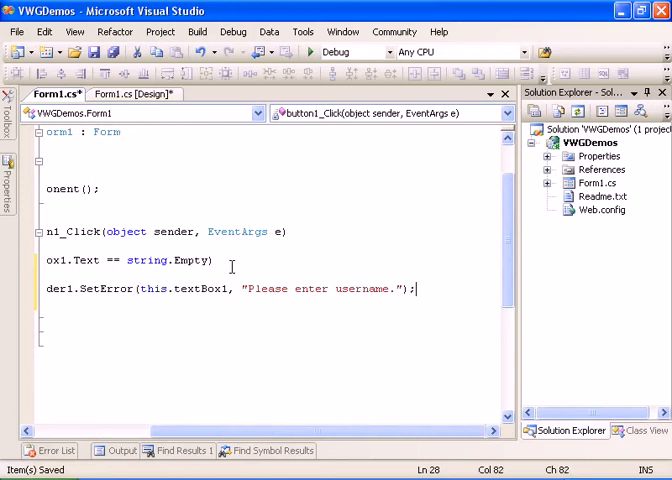
- Add an else branch calling errorProvider1.SetError(this.textBox1, "") to clear the error
text(else)
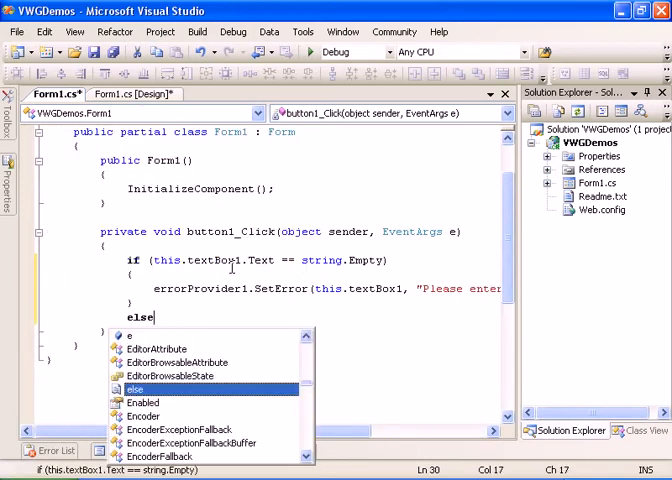
key(Enter)
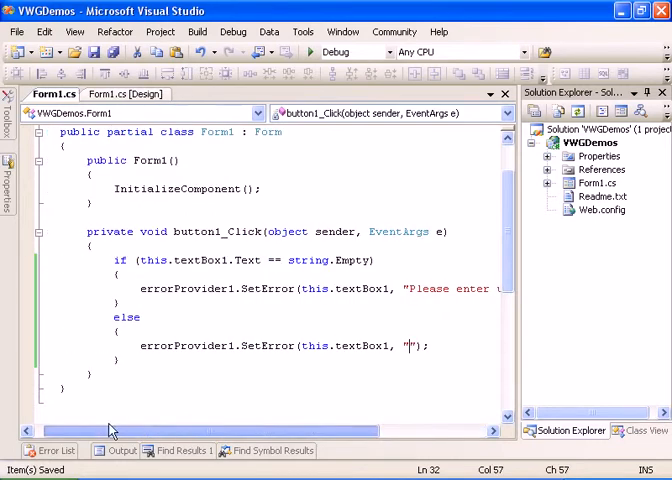
- Duplicate the if/else block and change its condition to !this.checkBox1.Checked
drag(116, 260, 130, 356)
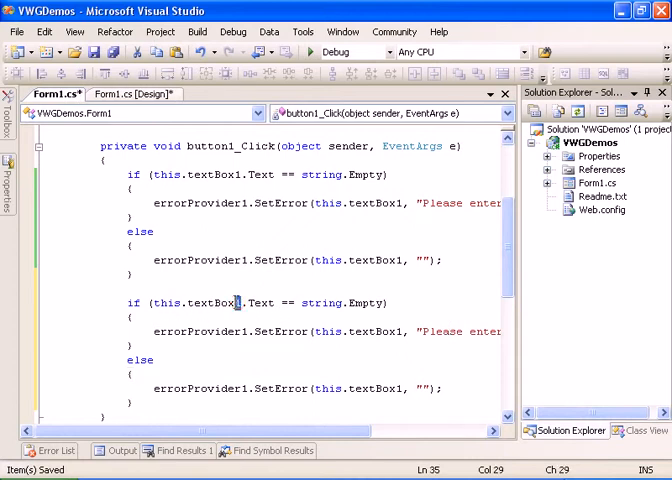
double_click(372, 332)
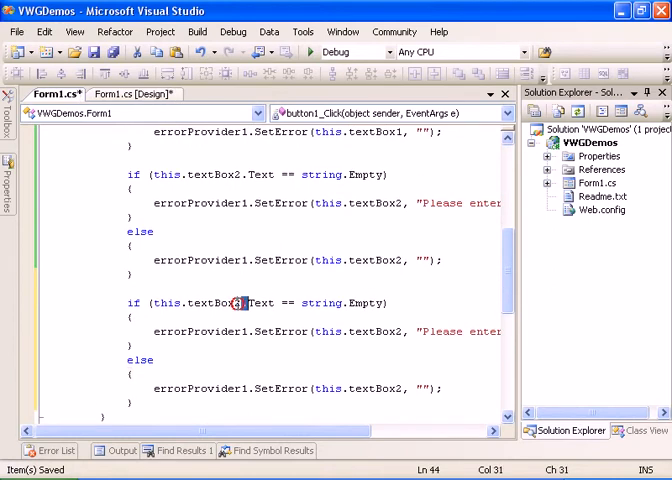
text(check)
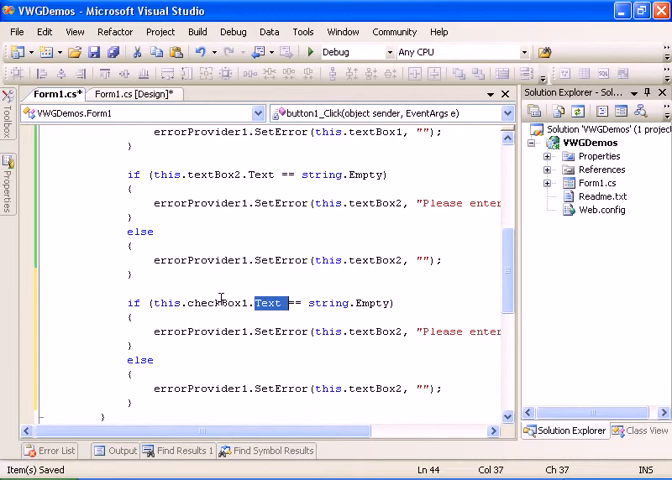
text(Checked)
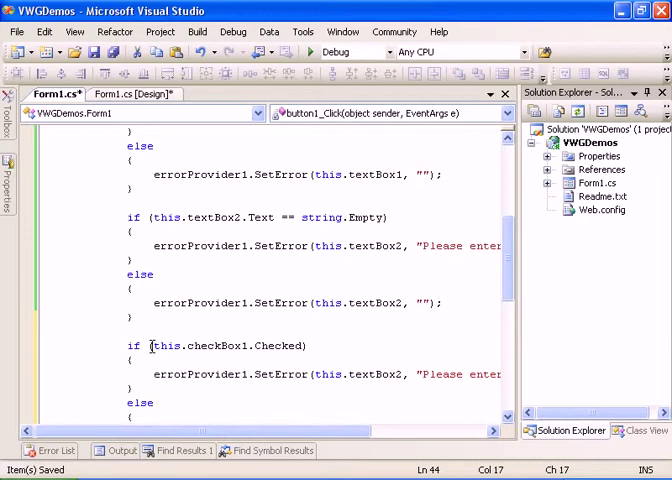
text(!)
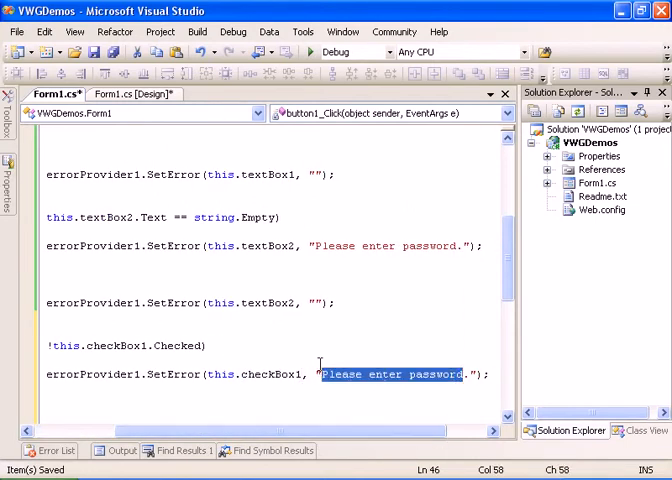
- Make its SetError target checkBox1 with the 'You have to agree to terms.' message
text(You hav)
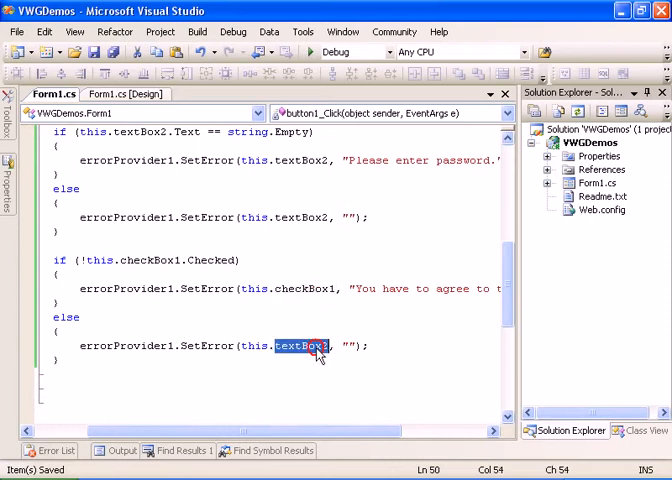
text(checkBox1)
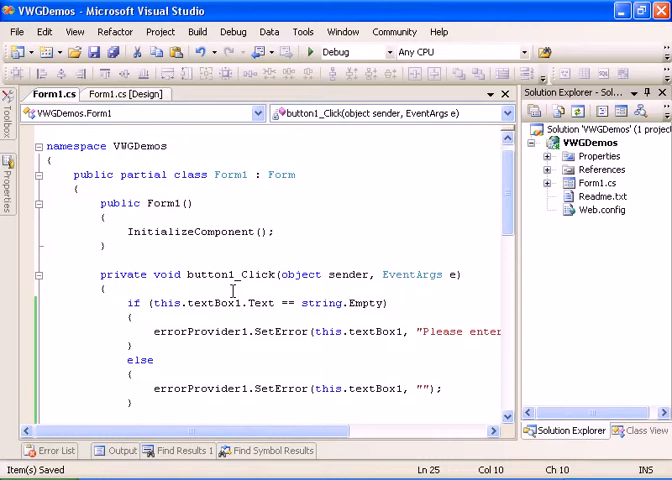
- Declare bool blnValid = true and set blnValid = false in each error branch
text(bo)
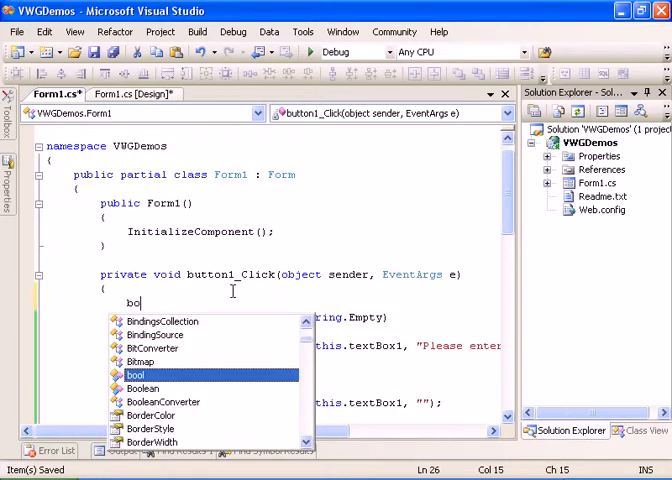
text(bln)
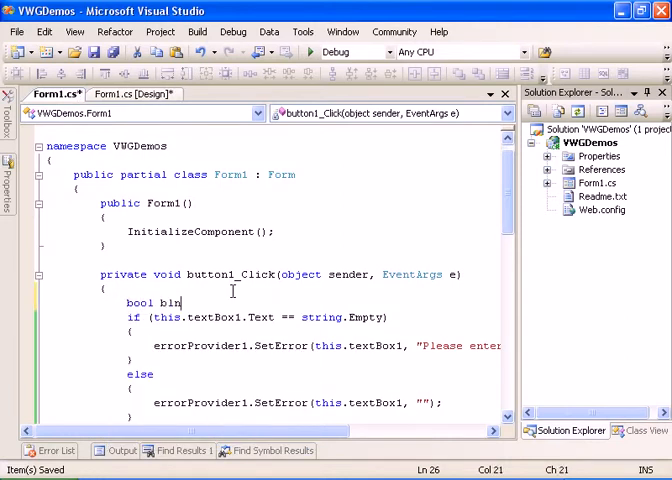
text(Valid = true;)
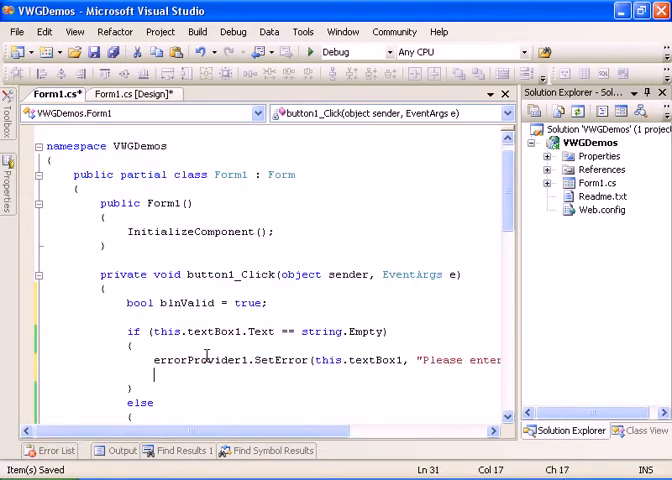
text(blnValid = false;)
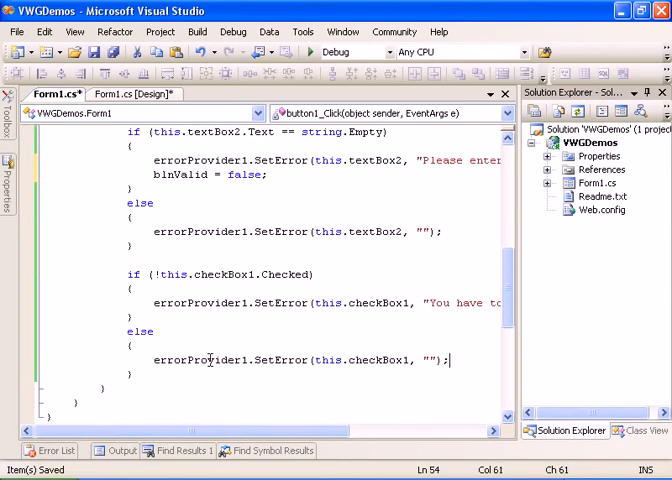
text(blnValid = false;)
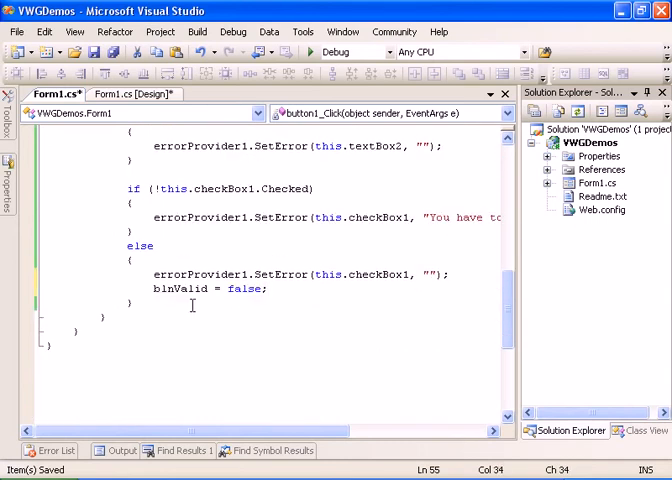
- Add if (blnValid) showing MessageBox 'Thank you for registering.'
text(if (blnValid)
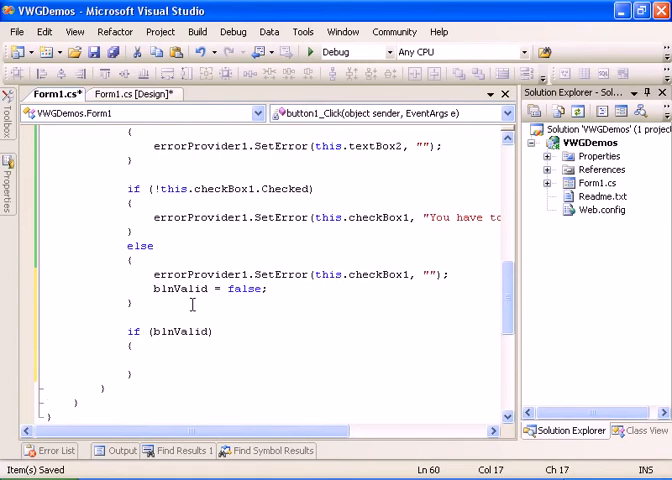
text(MessageBox.s)
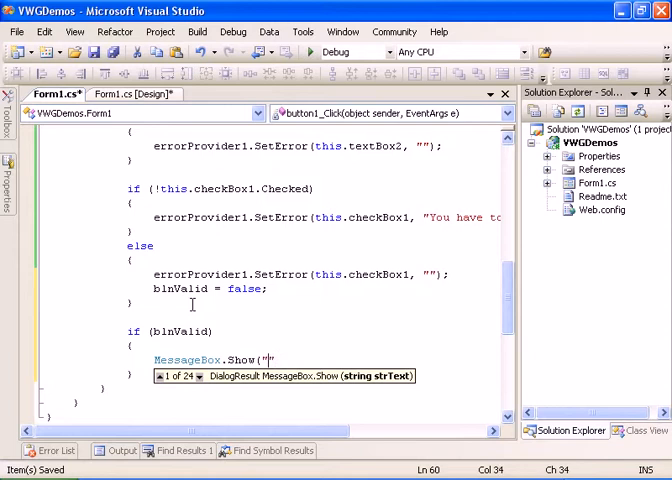
text(Thanks)
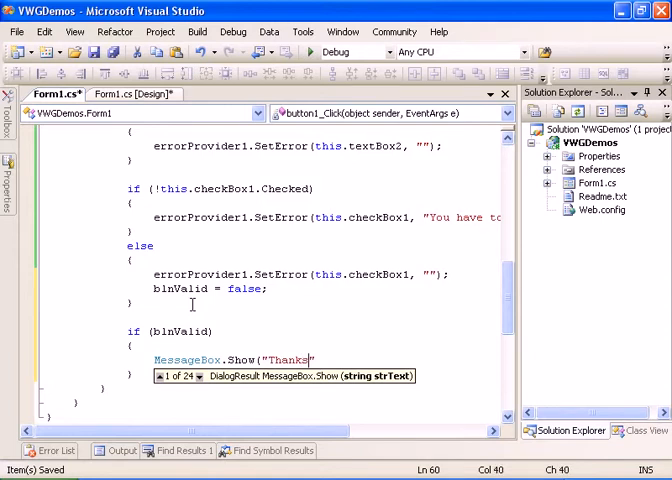
text(Thank you f)
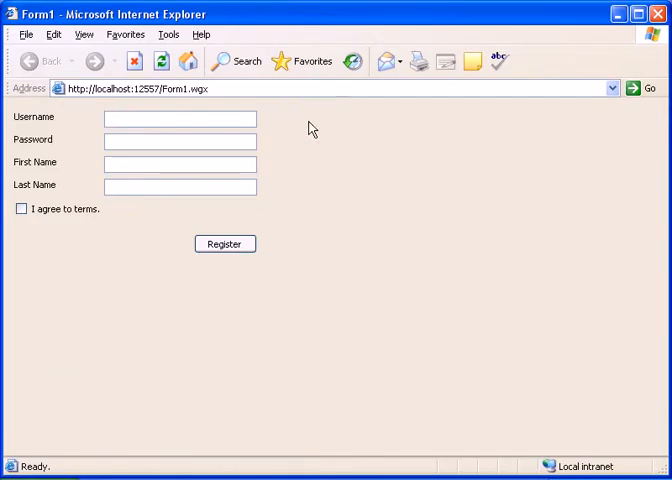
mouse_move(328, 284)
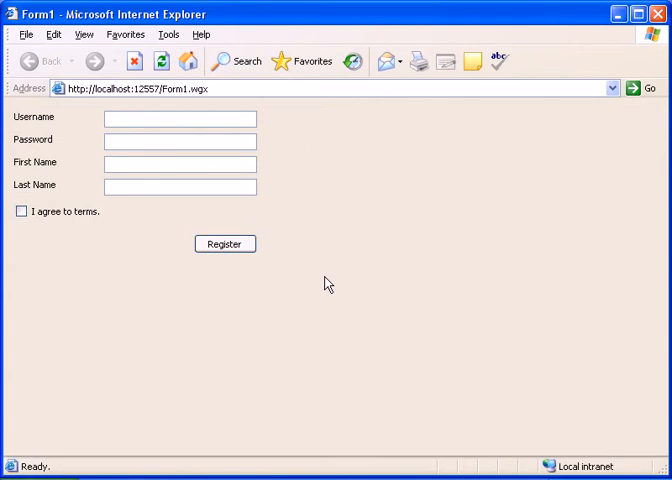
- Submit the empty form so error icons flag Username, Password and terms, then focus Username
click(224, 244)
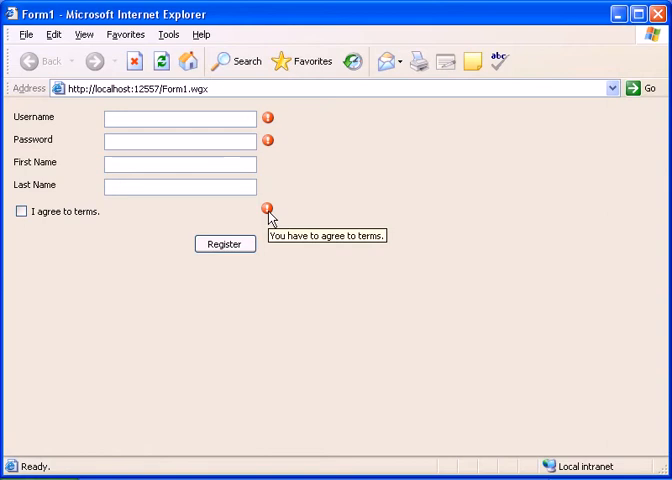
mouse_move(268, 140)
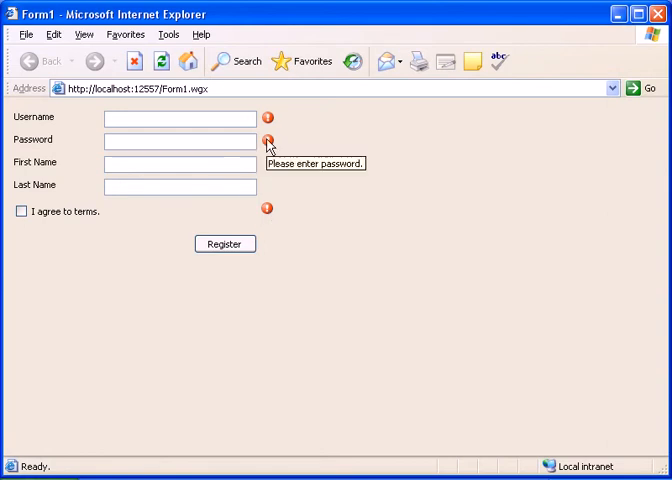
click(180, 116)
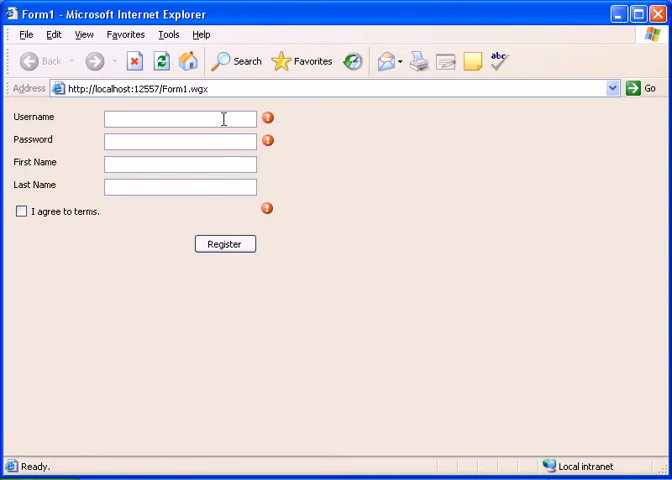
text(guy)
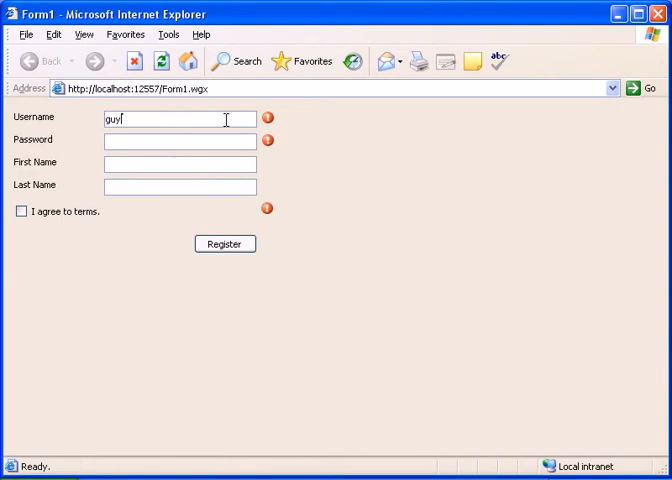
click(180, 140)
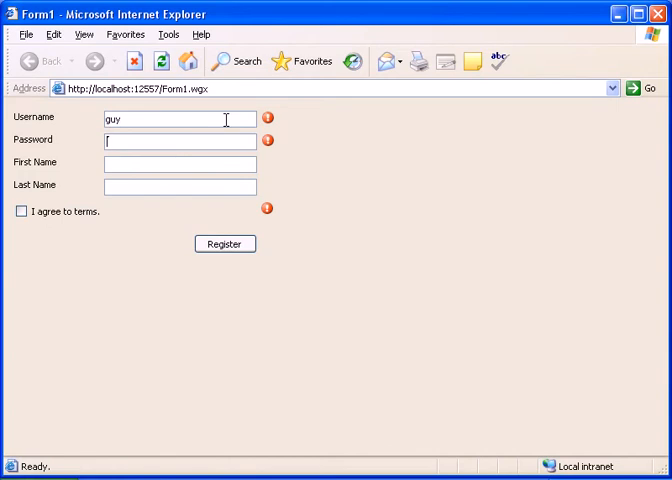
text(passwor)
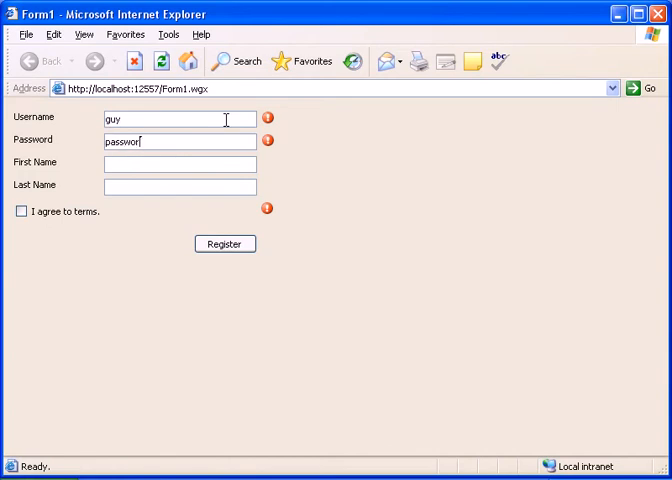
click(22, 212)
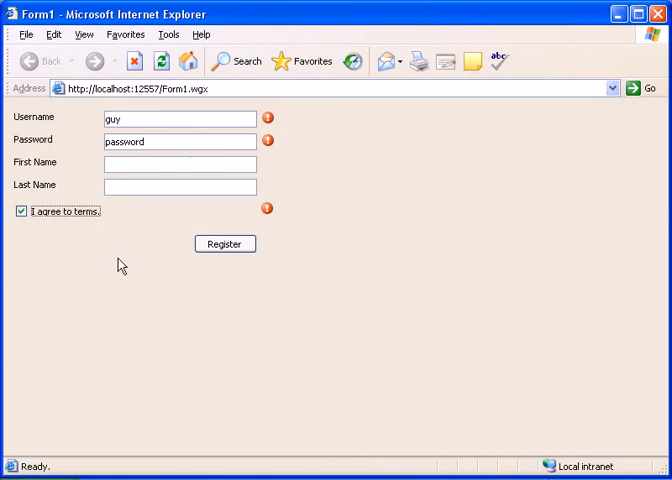
click(224, 244)
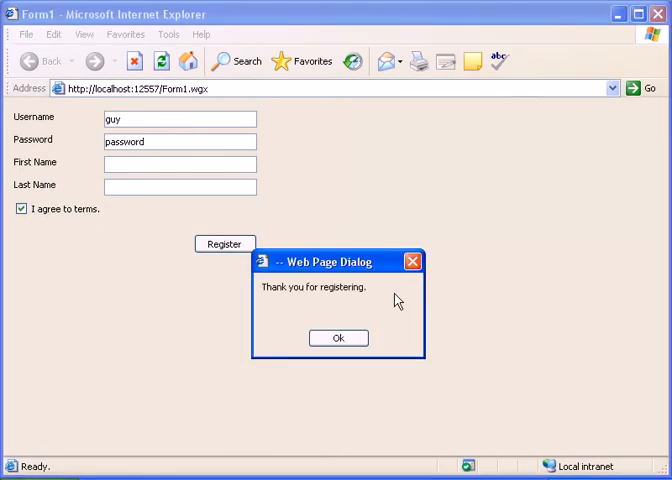
- Move the 'Thank you for registering.' dialog aside and acknowledge it with OK
drag(328, 260, 434, 212)
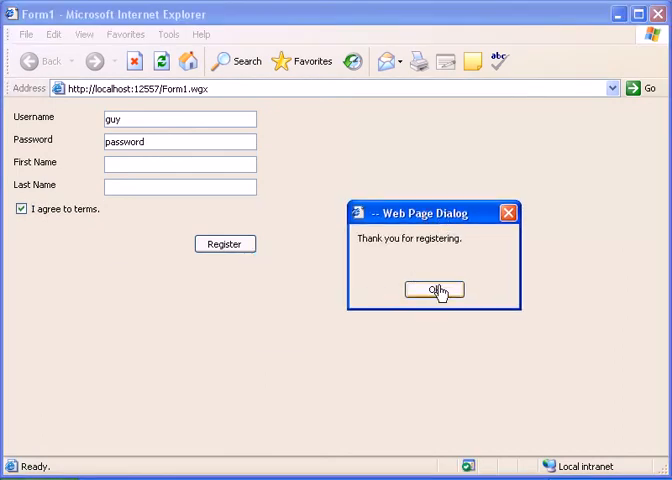
click(434, 288)
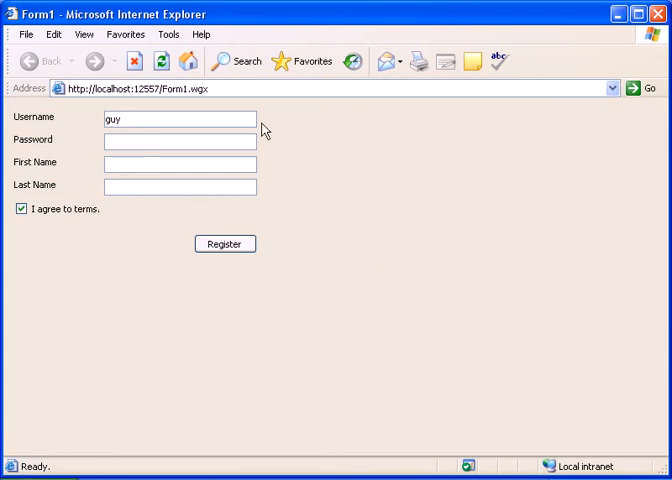
- Register with Password blank so only the Password field shows an error icon
click(224, 244)
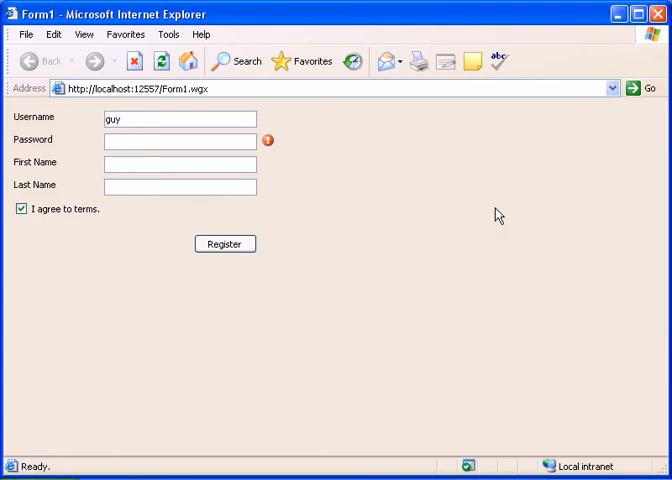
mouse_move(458, 226)
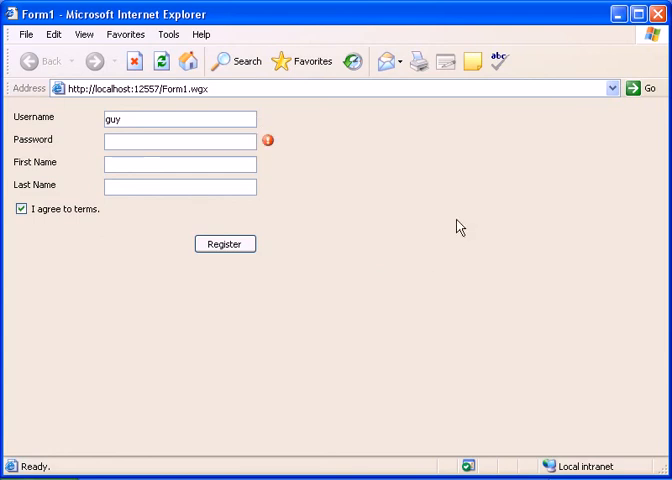